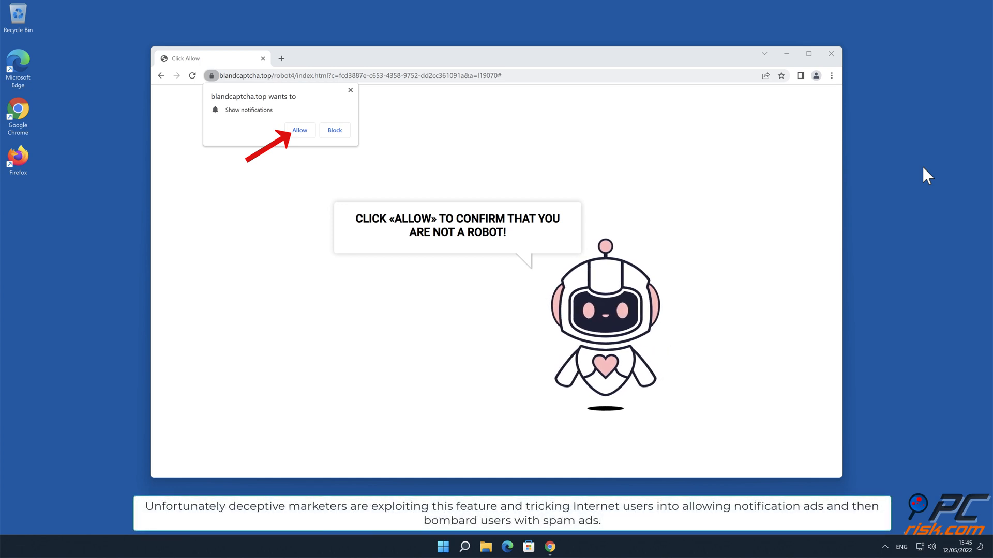
{"action": "mouse_move", "coordinate": [310, 140]}
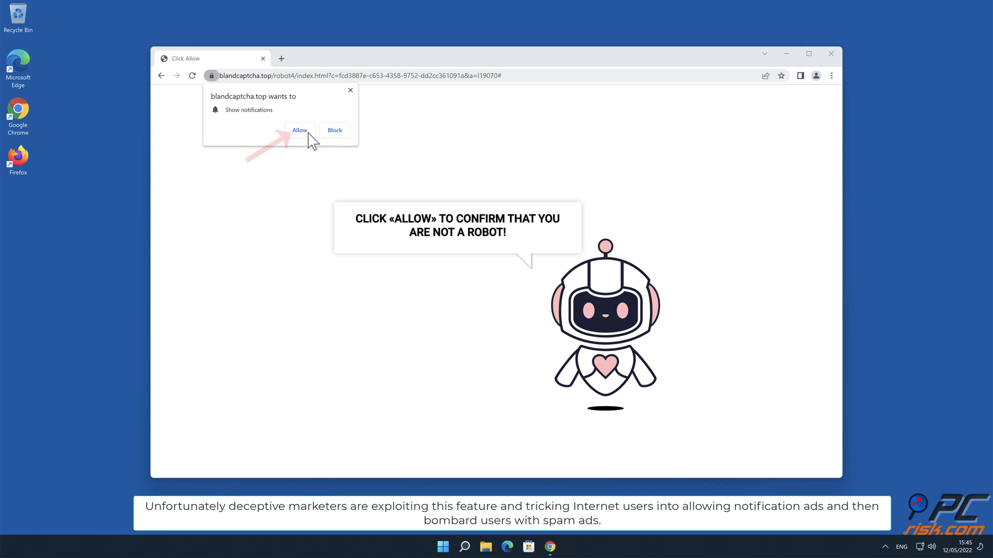
Allow blandcaptcha.top notifications in Chrome, then close the resulting scam prize page.
{"action": "left_click", "coordinate": [299, 130]}
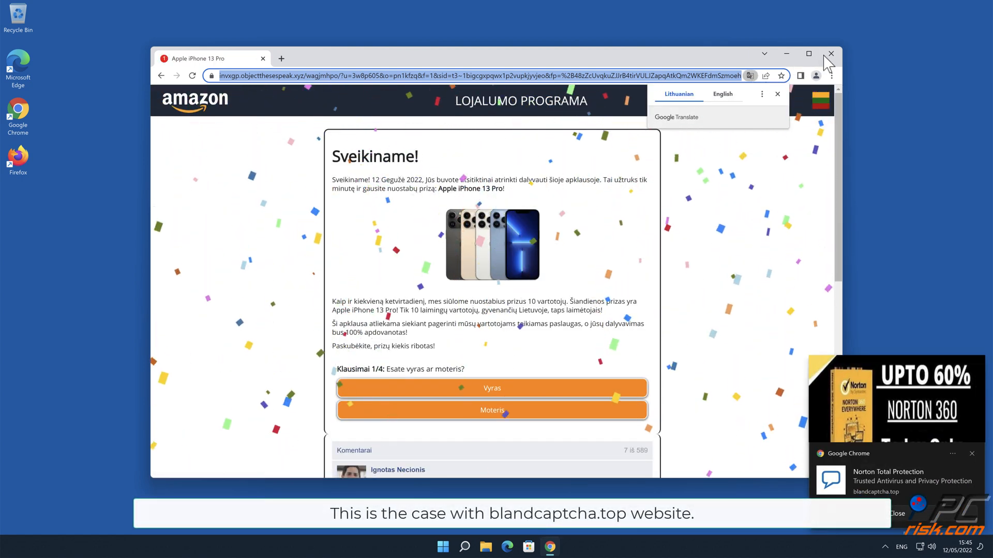
{"action": "left_click", "coordinate": [830, 54]}
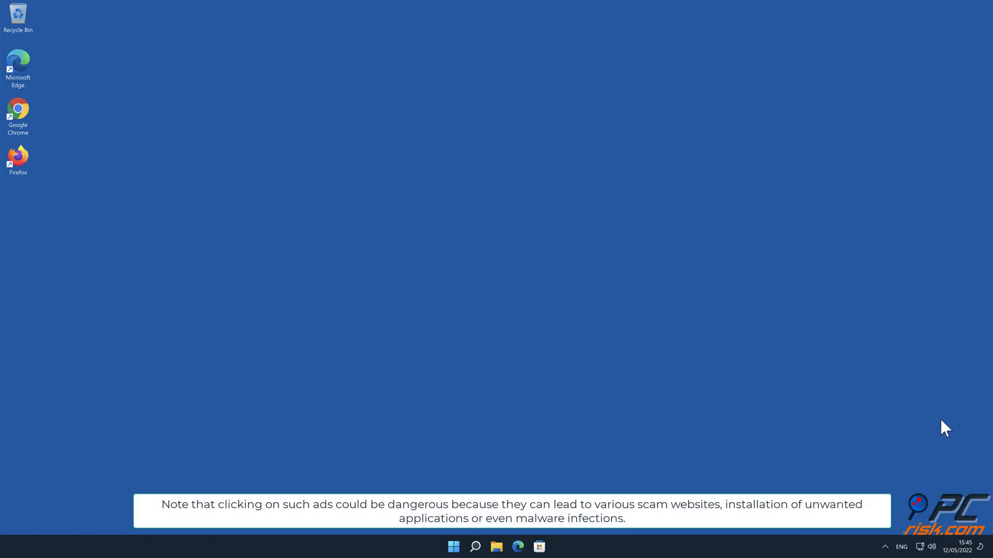
{"action": "mouse_move", "coordinate": [926, 74]}
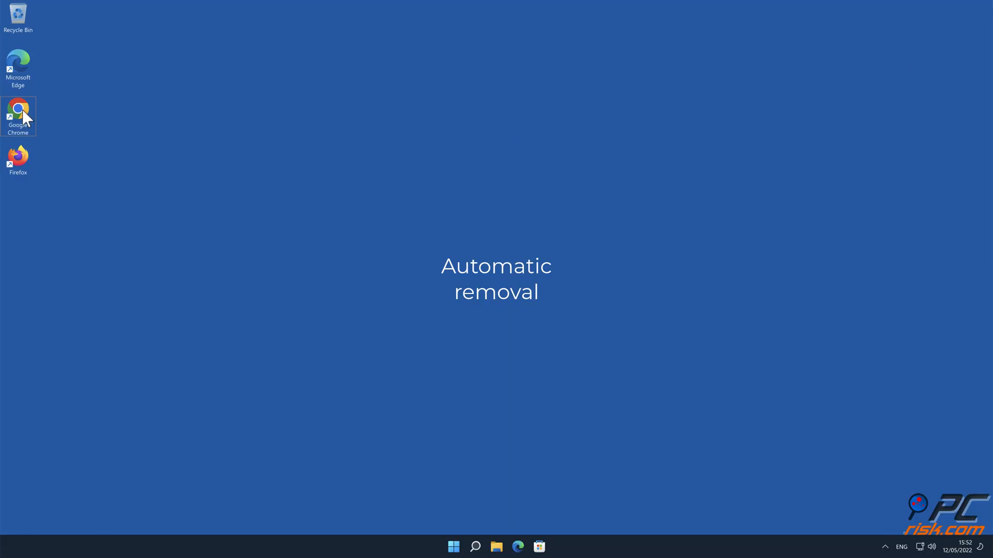
Launch Chrome, visit combocleaner.com and download and run CCSetup.exe.
{"action": "double_click", "coordinate": [18, 113]}
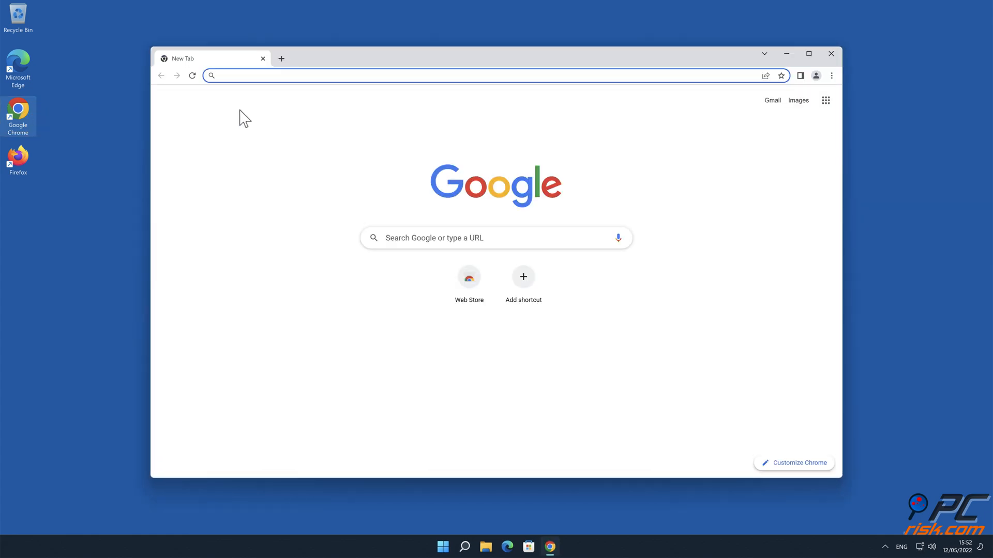
{"action": "type", "text": "www."}
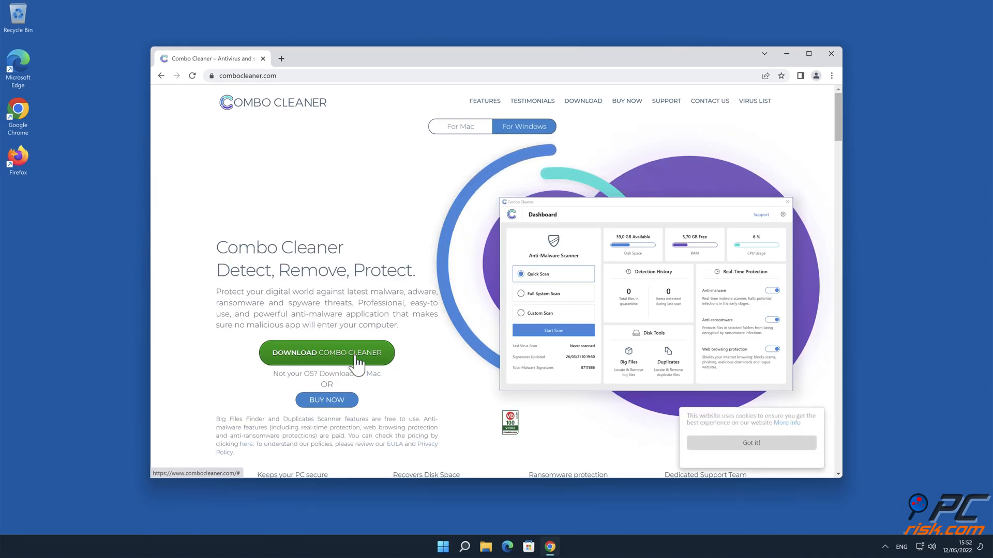
{"action": "left_click", "coordinate": [326, 353]}
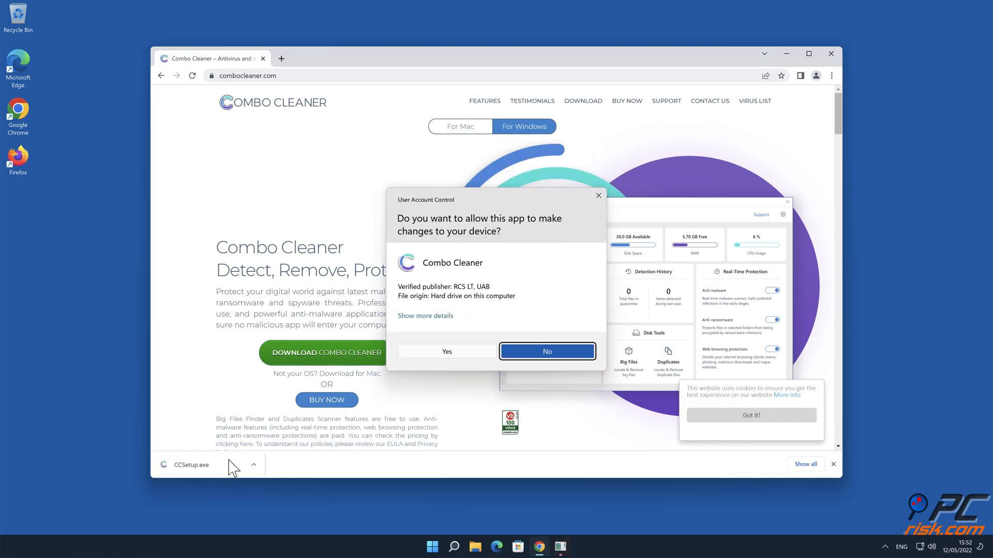
Approve the User Account Control prompt and complete the InstallShield wizard to launch Combo Cleaner.
{"action": "left_click", "coordinate": [446, 351]}
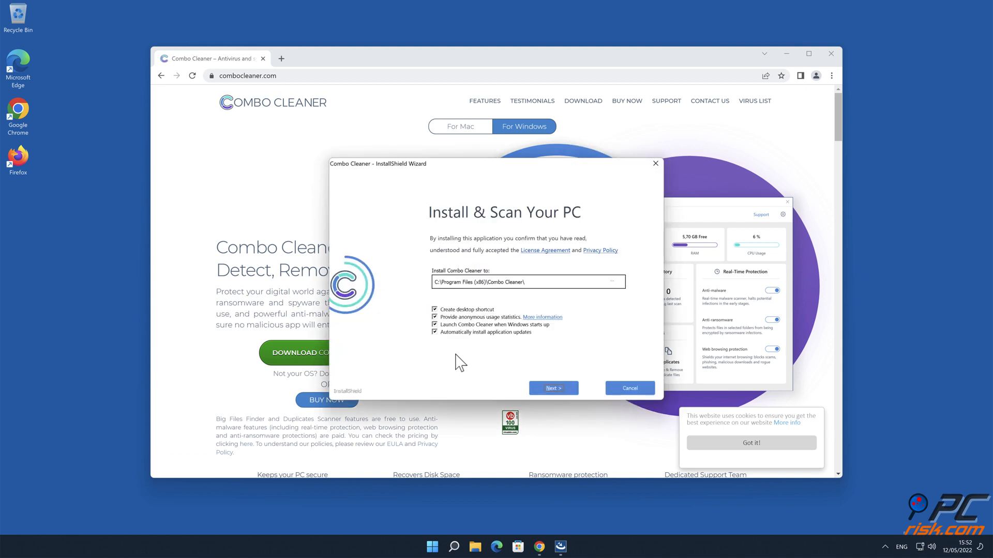
{"action": "left_click", "coordinate": [553, 388]}
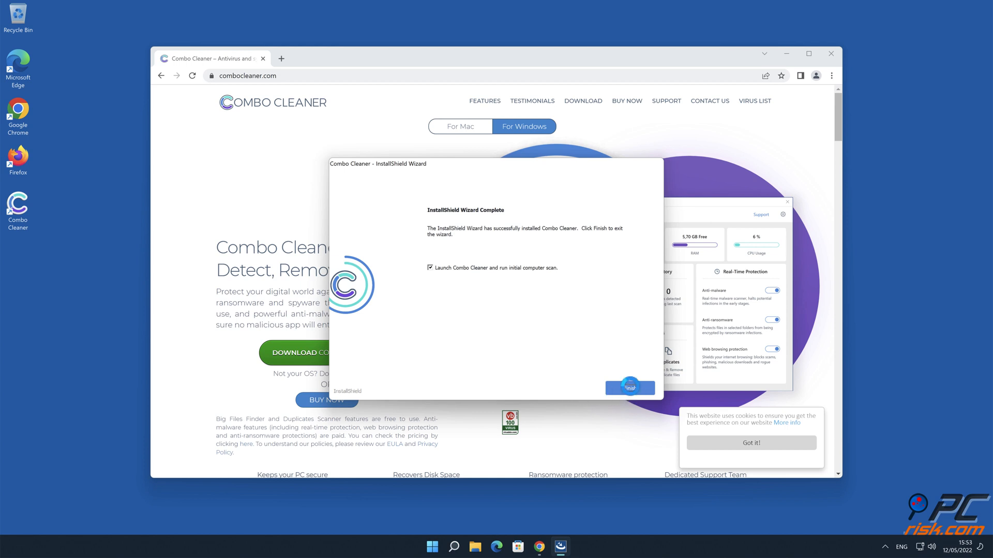
{"action": "left_click", "coordinate": [630, 387]}
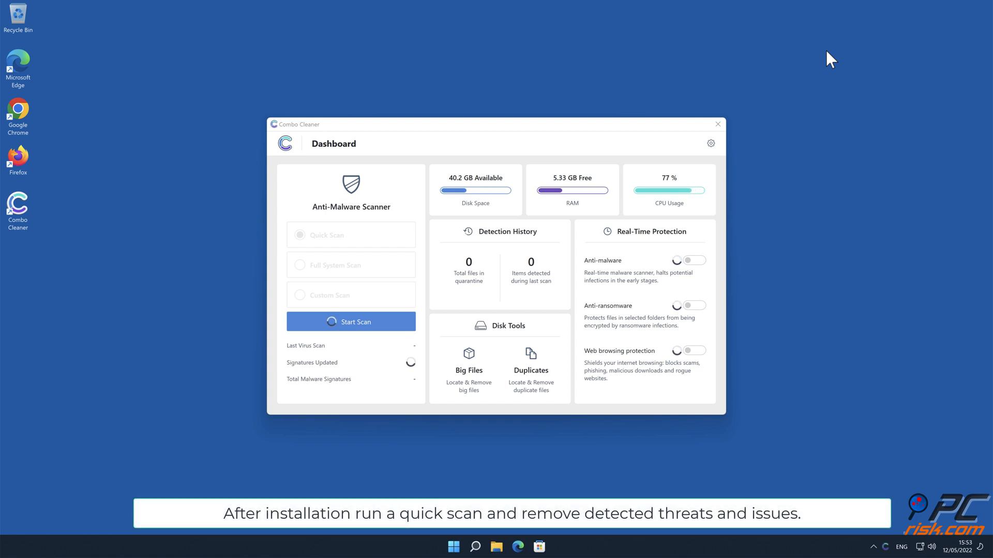
Run a Combo Cleaner scan, disinfect the blandcaptcha.top Ads threat, and dismiss the summary.
{"action": "left_click", "coordinate": [351, 322]}
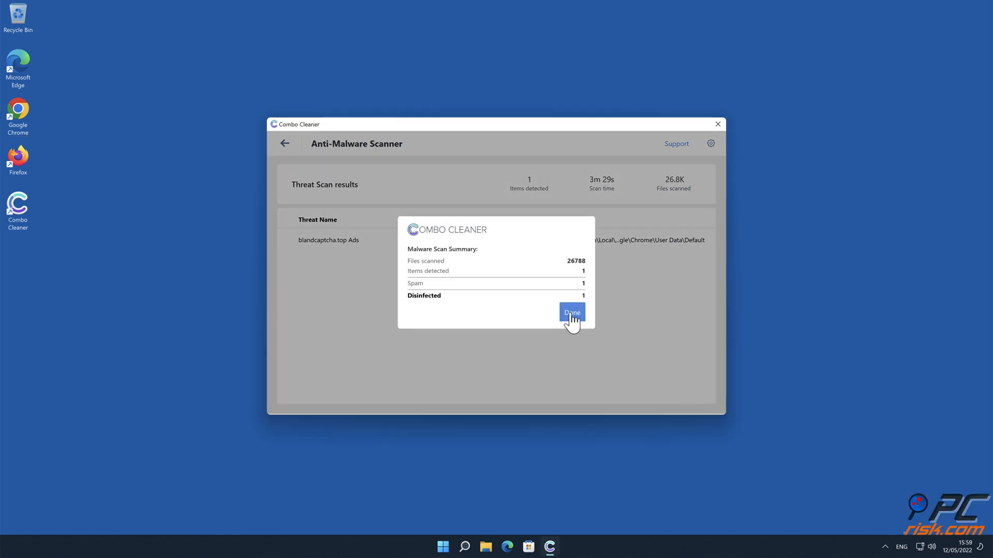
{"action": "left_click", "coordinate": [570, 313]}
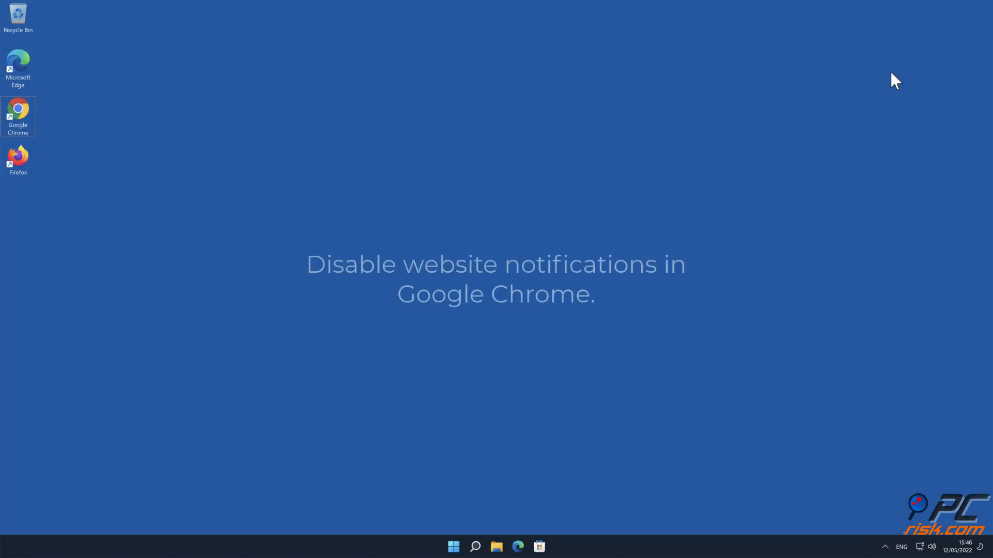
Launch Chrome and reach Settings through the three-dot menu.
{"action": "double_click", "coordinate": [17, 112]}
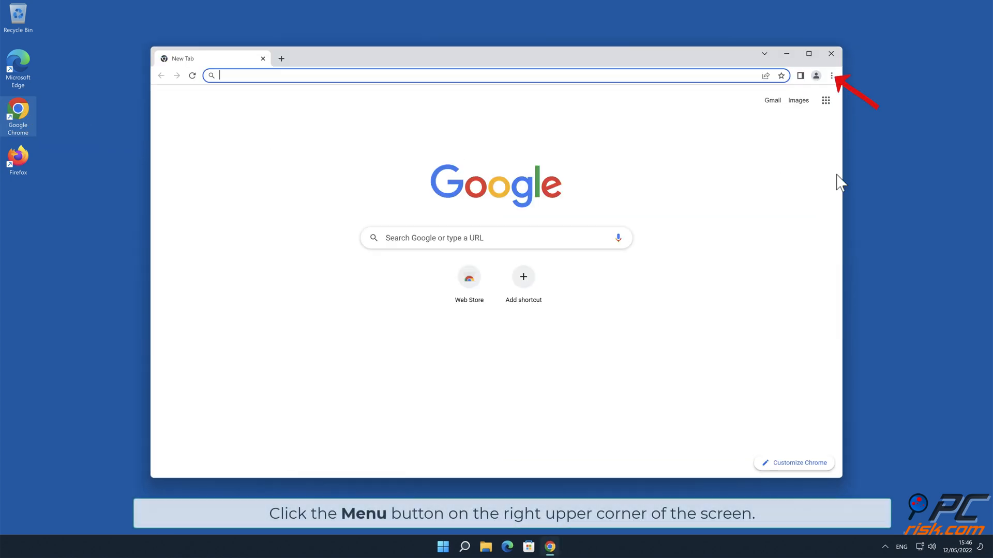
{"action": "mouse_move", "coordinate": [859, 127]}
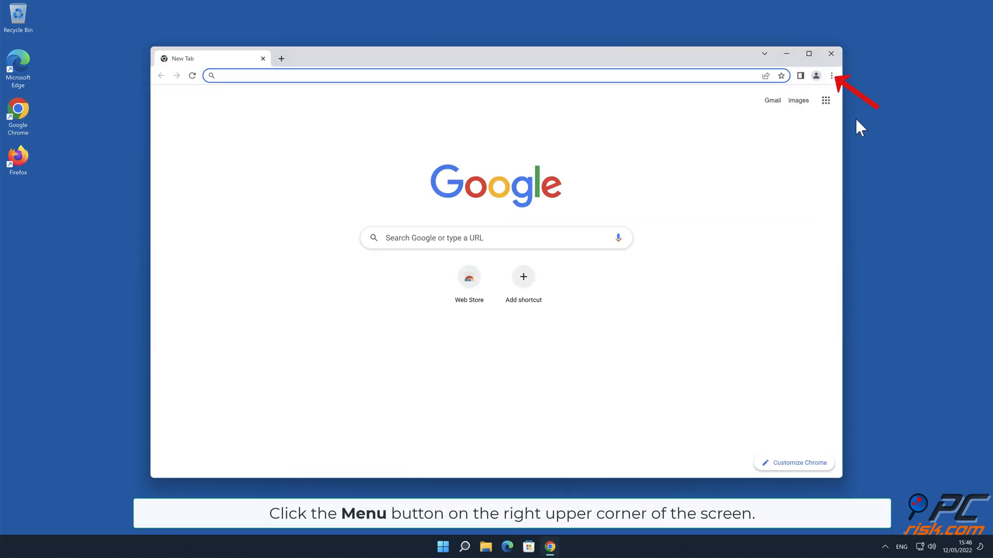
{"action": "left_click", "coordinate": [831, 76]}
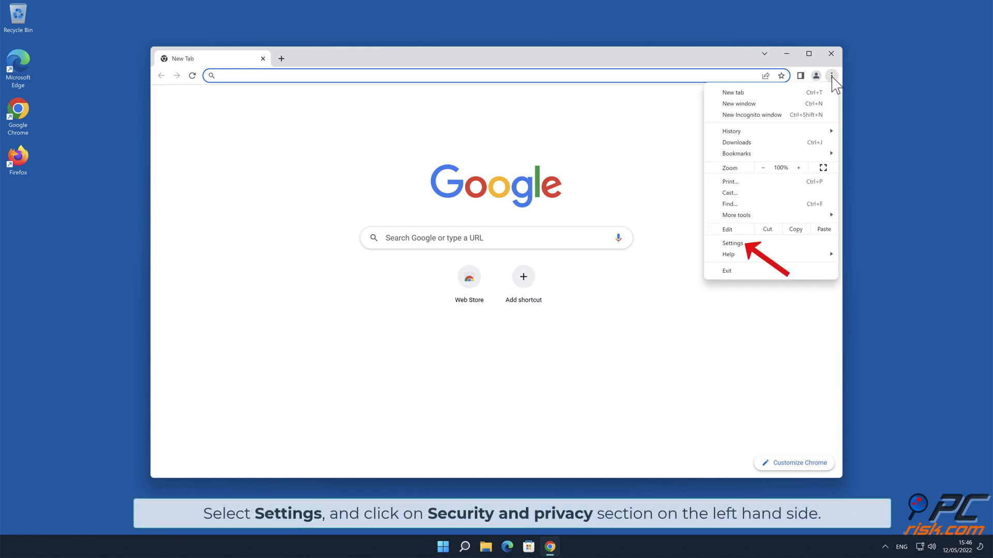
{"action": "mouse_move", "coordinate": [766, 246]}
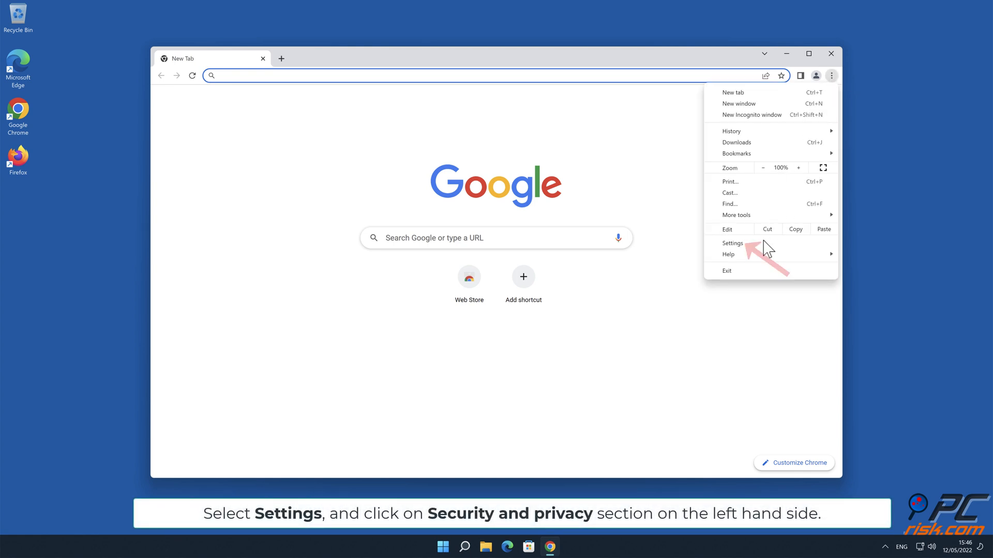
{"action": "left_click", "coordinate": [732, 243]}
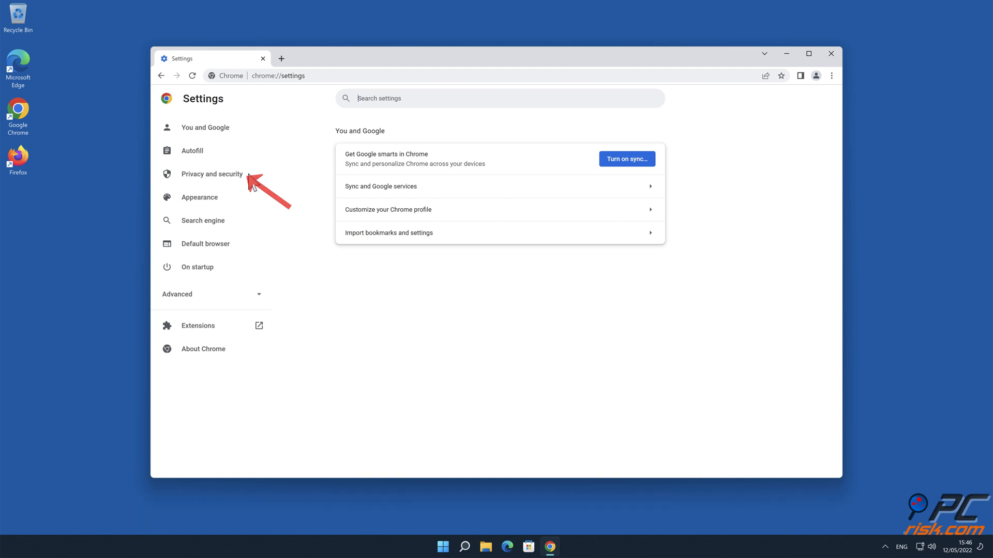
Remove blandcaptcha.top under Privacy and security > Site Settings > Notifications, then close Chrome.
{"action": "left_click", "coordinate": [212, 174]}
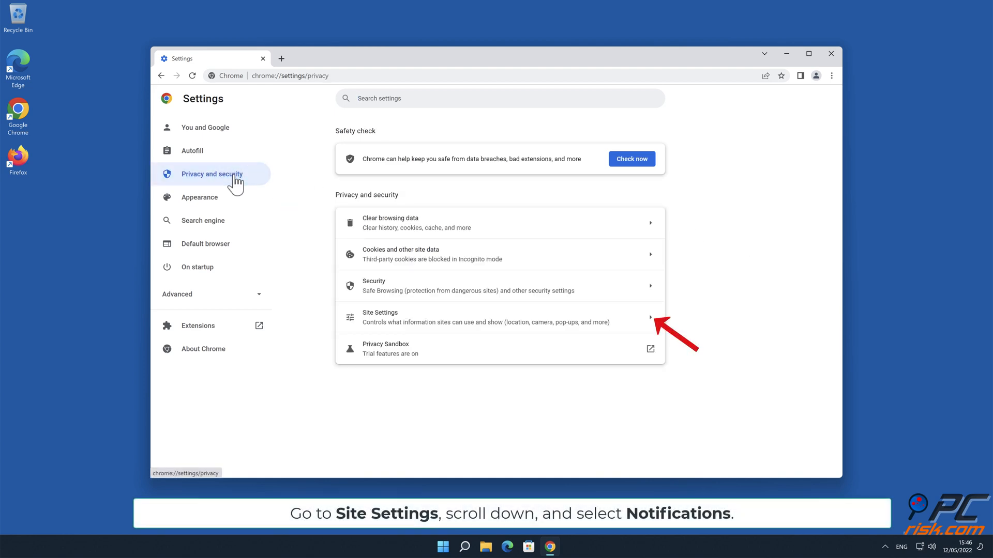
{"action": "mouse_move", "coordinate": [645, 325]}
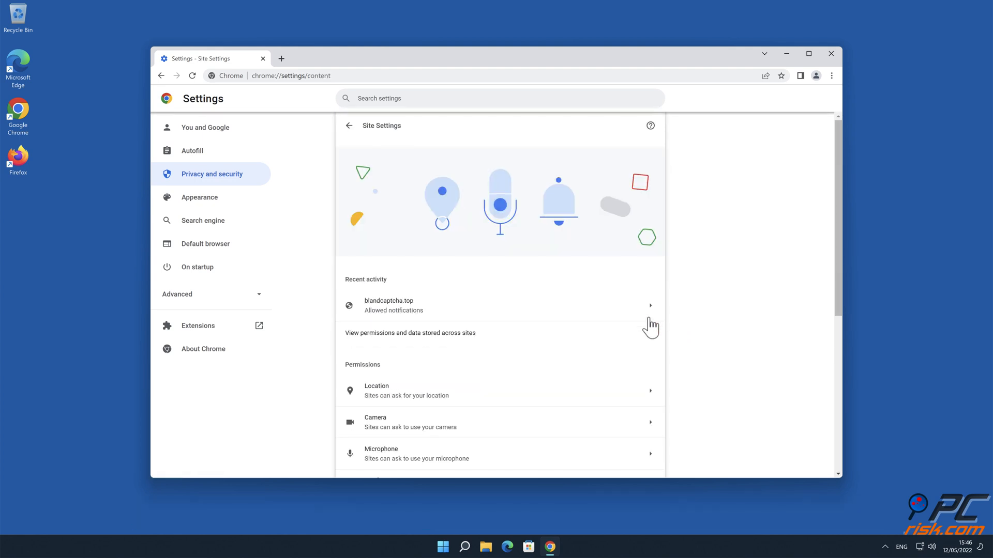
{"action": "scroll", "scroll_direction": "down", "scroll_amount": 3}
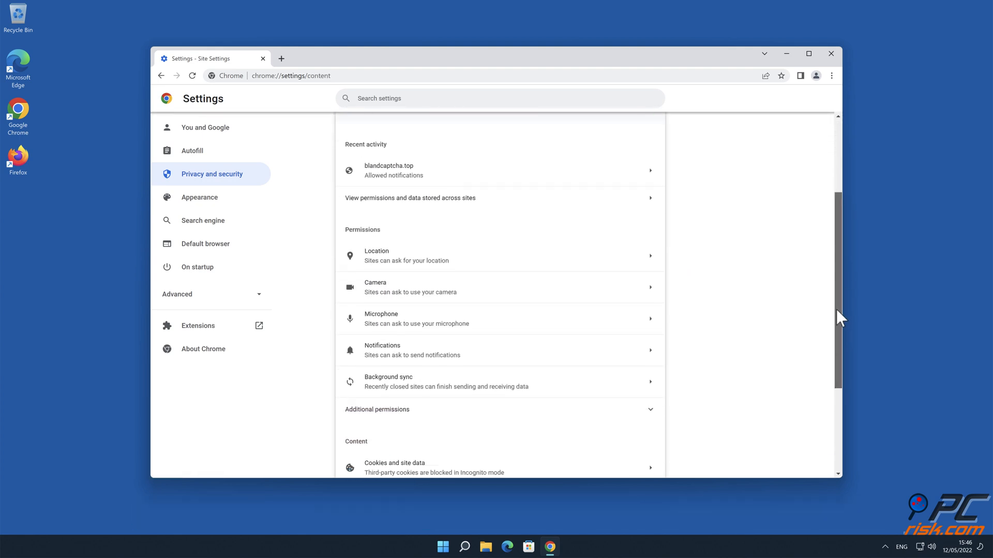
{"action": "scroll", "scroll_direction": "down", "scroll_amount": 3}
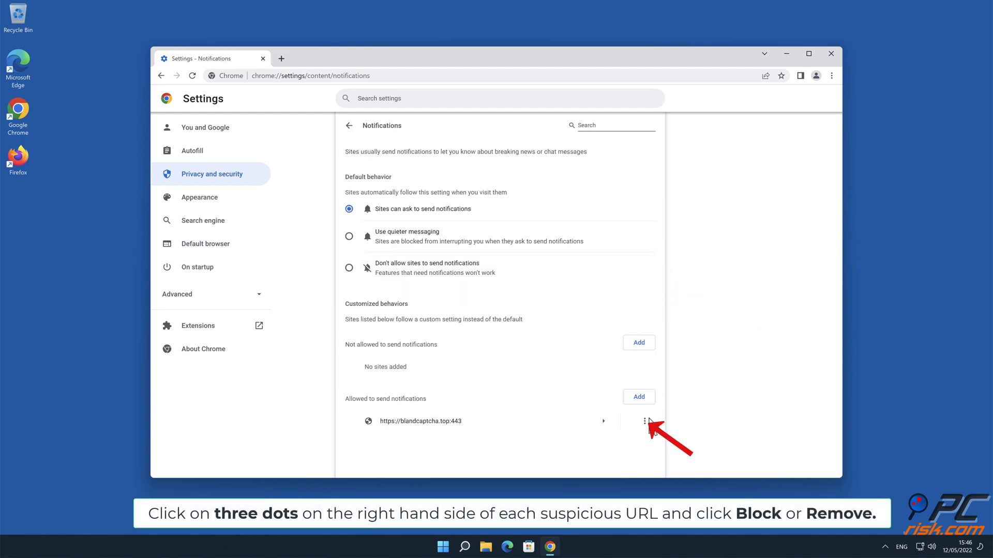
{"action": "left_click", "coordinate": [646, 420]}
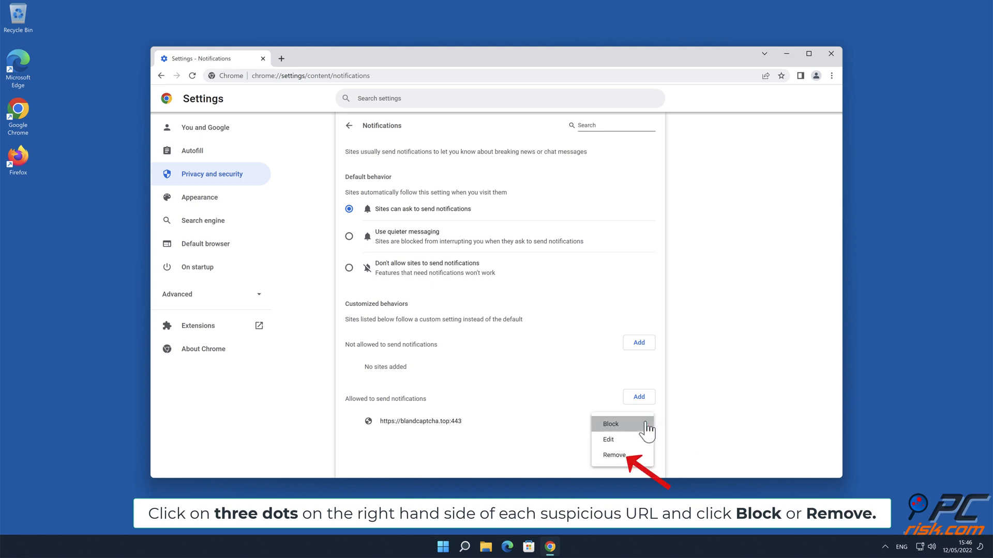
{"action": "mouse_move", "coordinate": [629, 460]}
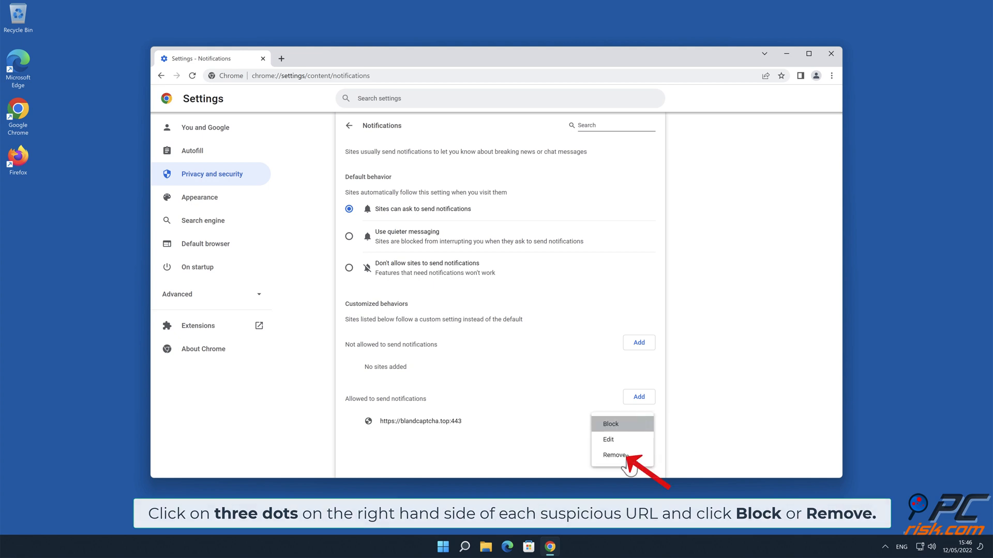
{"action": "left_click", "coordinate": [613, 454]}
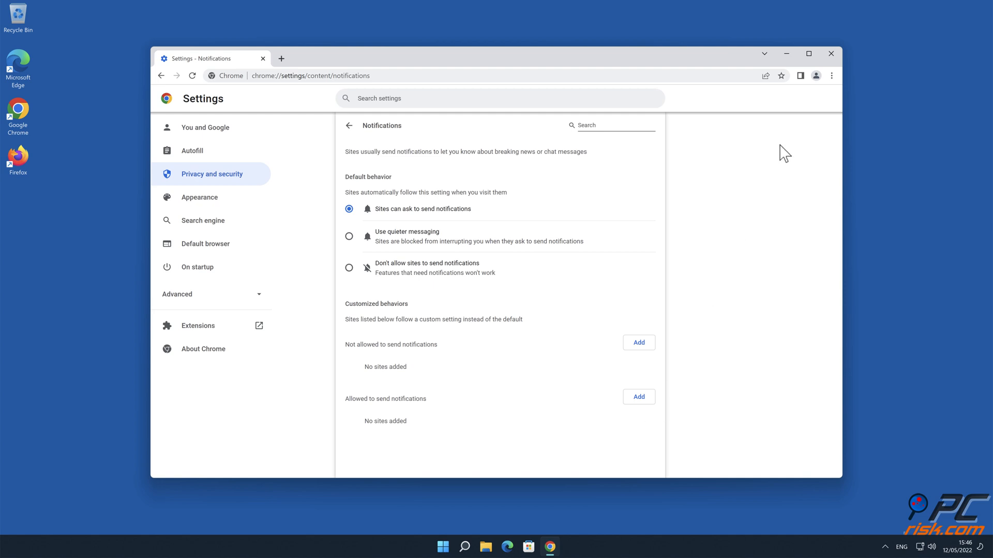
{"action": "left_click", "coordinate": [830, 53]}
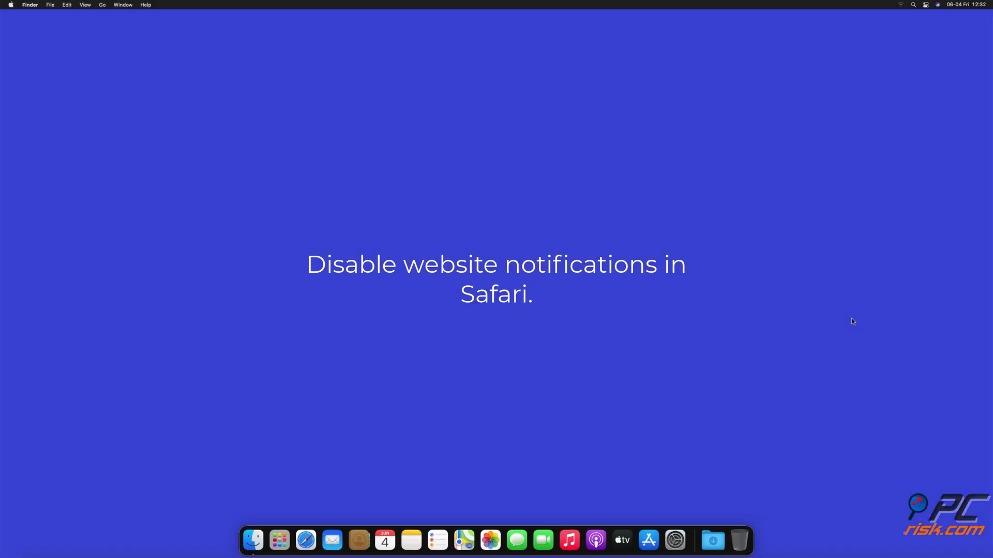
{"action": "mouse_move", "coordinate": [724, 329]}
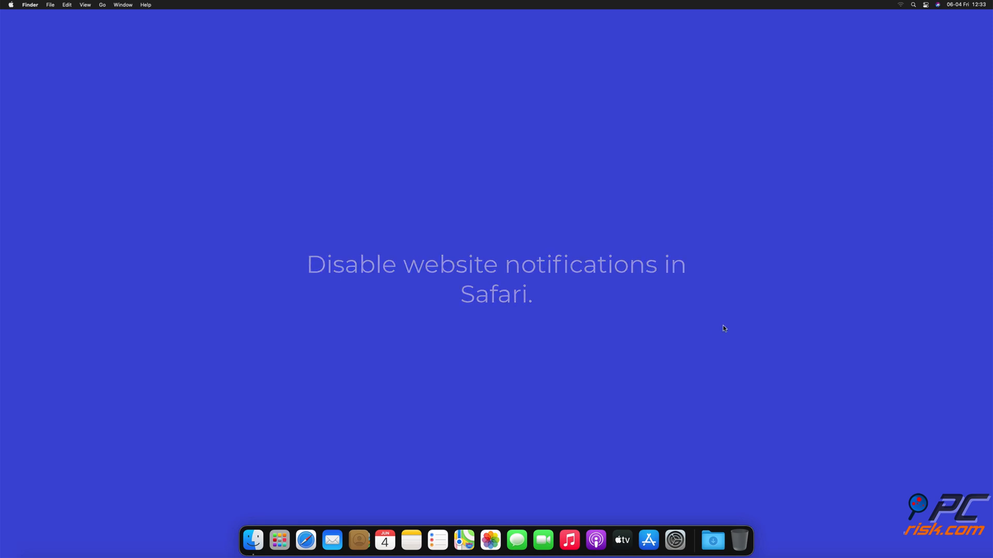
Launch Safari and open Preferences on the Websites tab.
{"action": "left_click", "coordinate": [306, 540]}
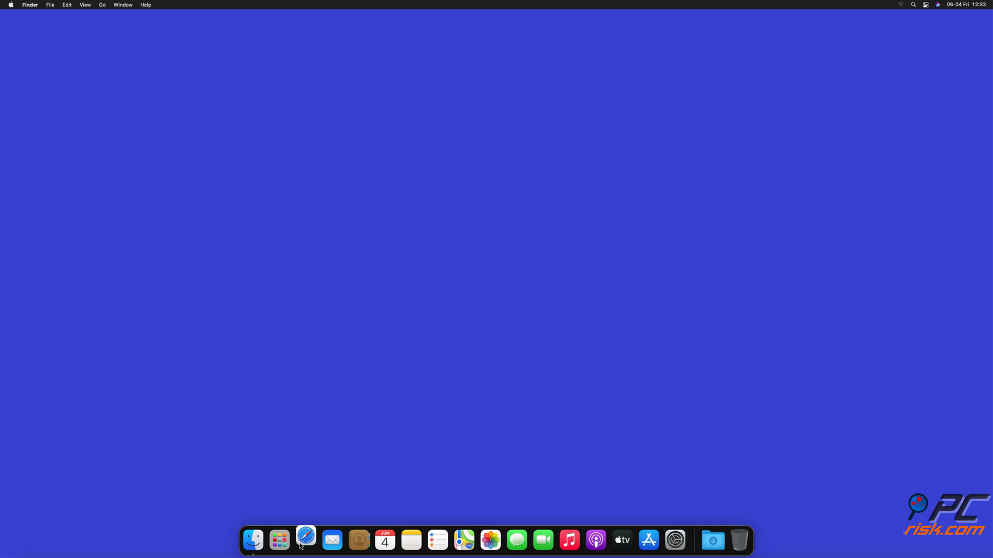
{"action": "left_click", "coordinate": [306, 540]}
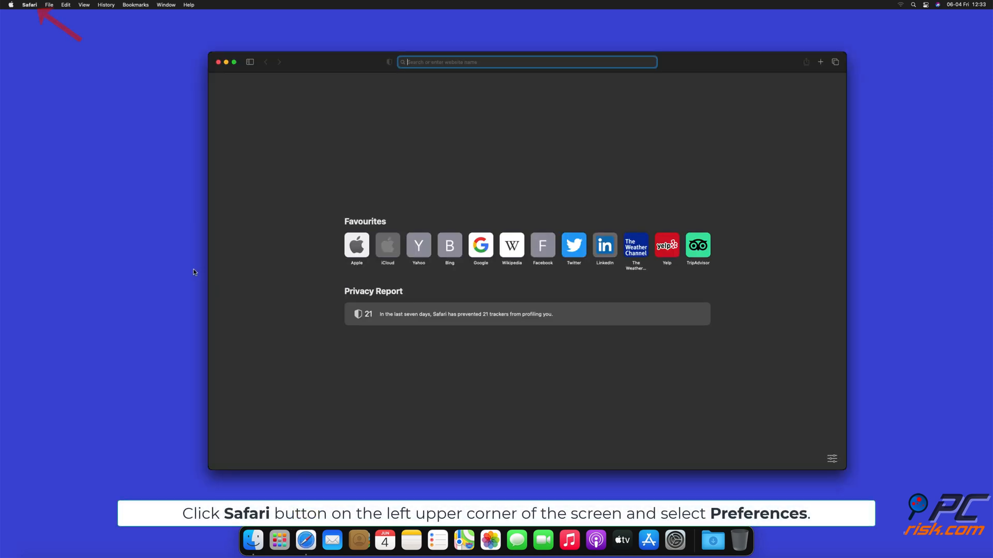
{"action": "left_click", "coordinate": [29, 5]}
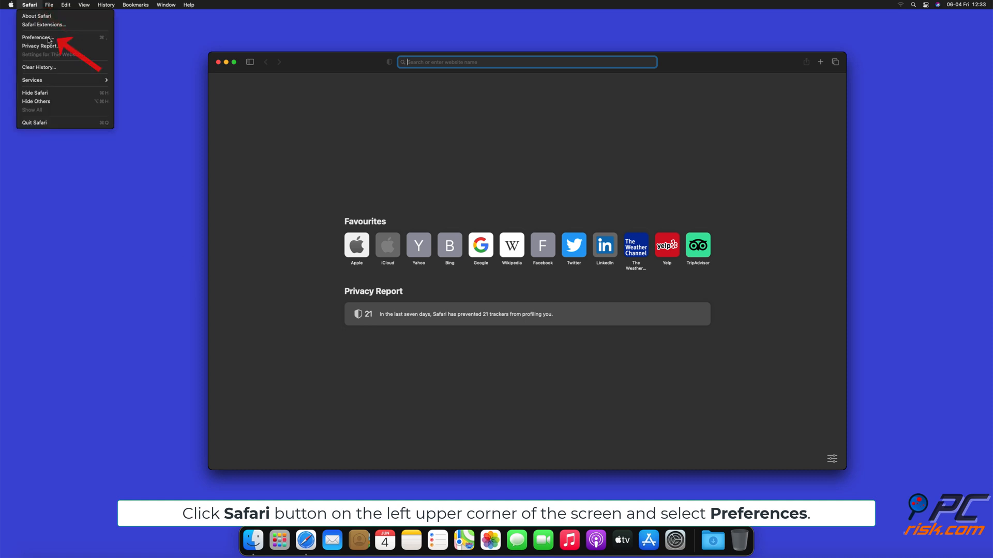
{"action": "left_click", "coordinate": [37, 37]}
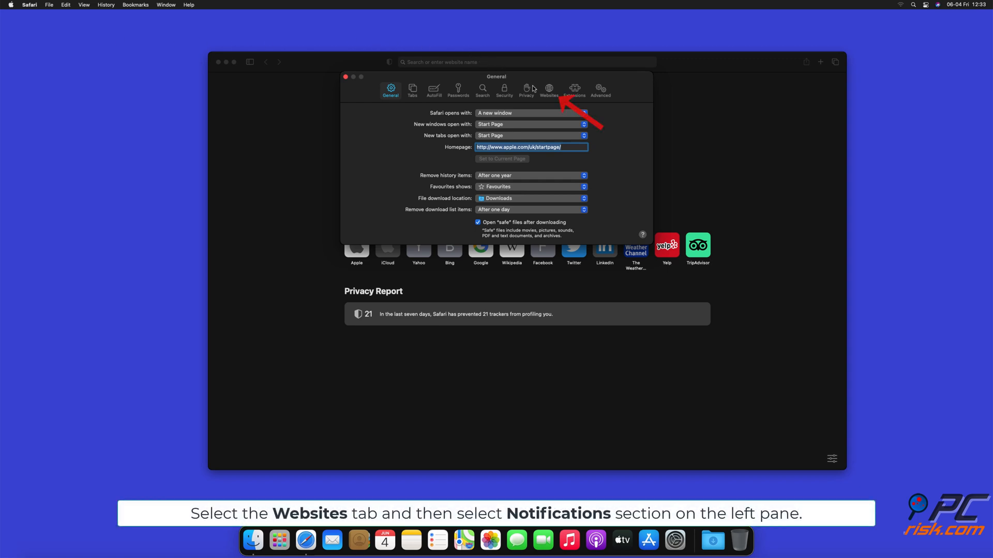
{"action": "left_click", "coordinate": [548, 88]}
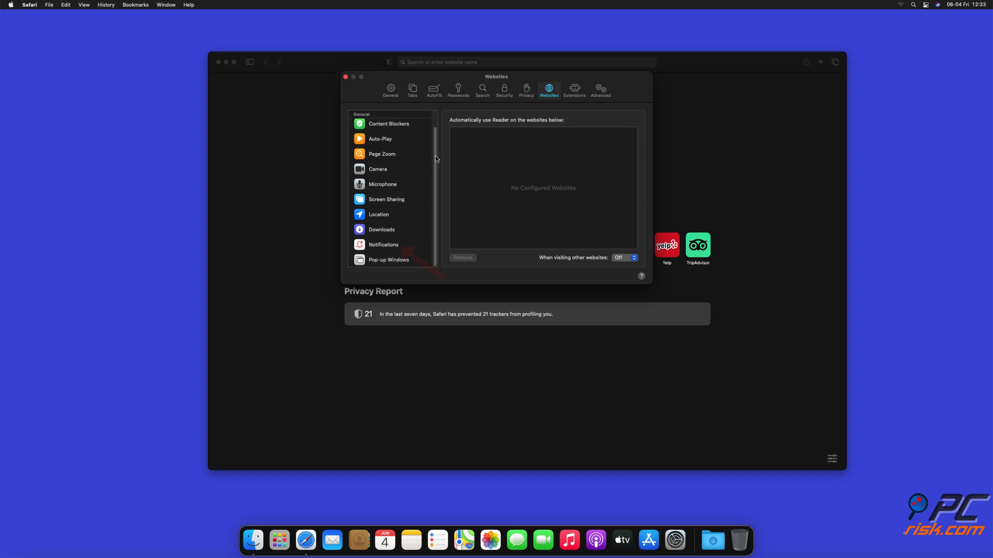
Under Notifications, switch the suspicious sites' permission dropdowns to Deny.
{"action": "left_click", "coordinate": [383, 245]}
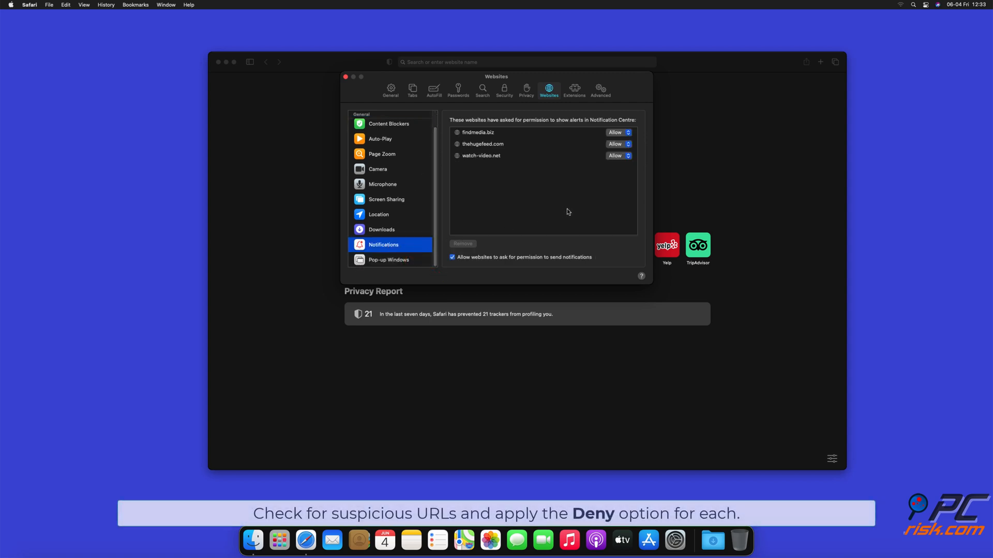
{"action": "left_click", "coordinate": [618, 132]}
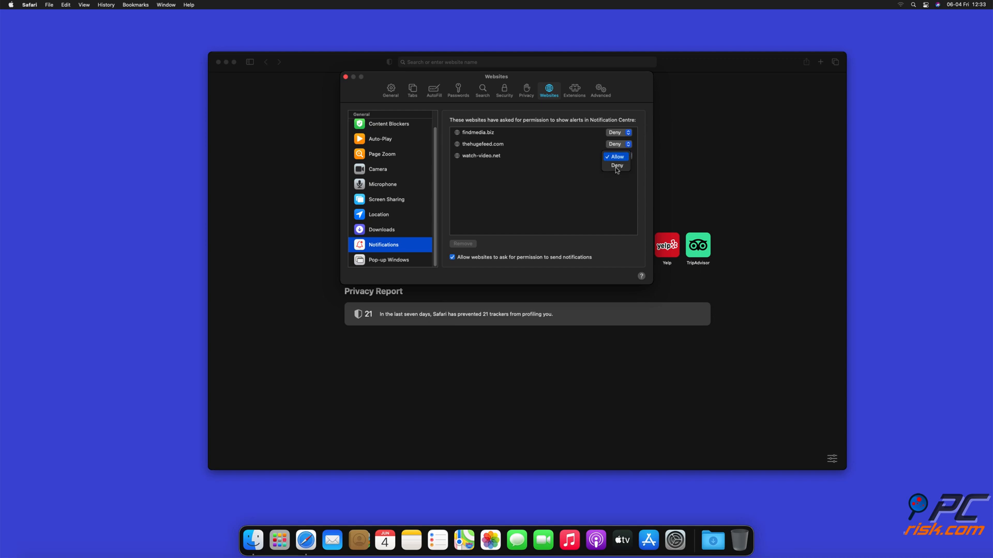
{"action": "left_click", "coordinate": [616, 164]}
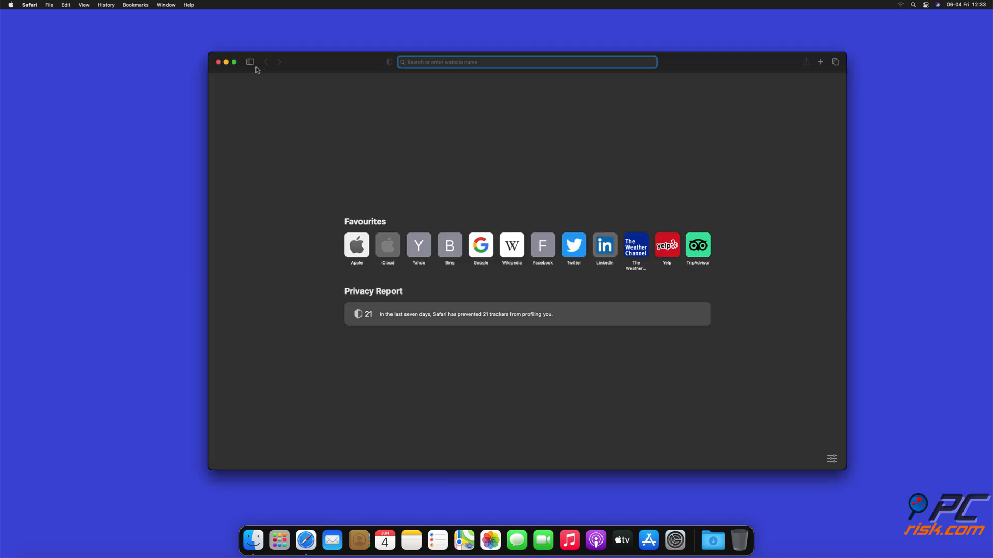
Launch Microsoft Edge and reach Settings through the three-dots menu.
{"action": "left_click", "coordinate": [226, 62]}
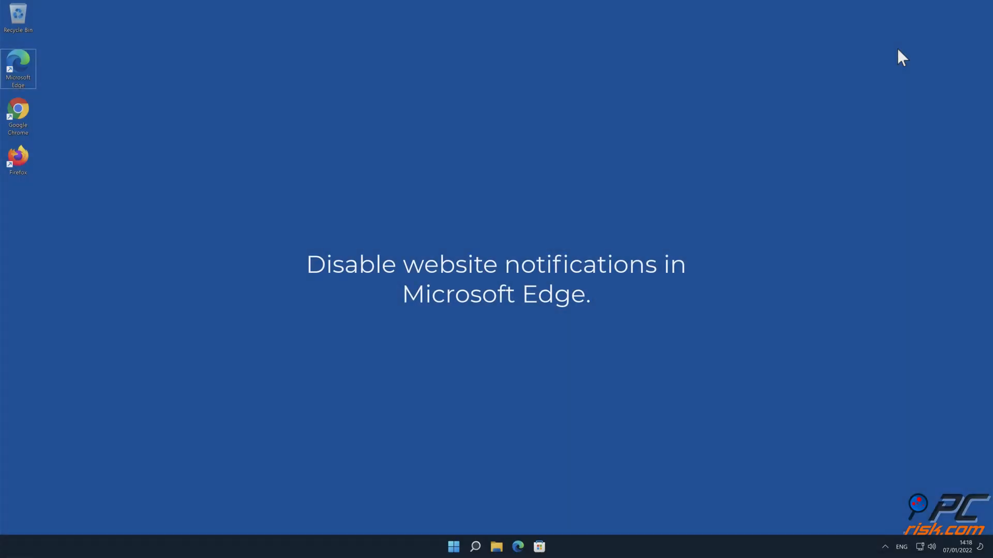
{"action": "mouse_move", "coordinate": [43, 76]}
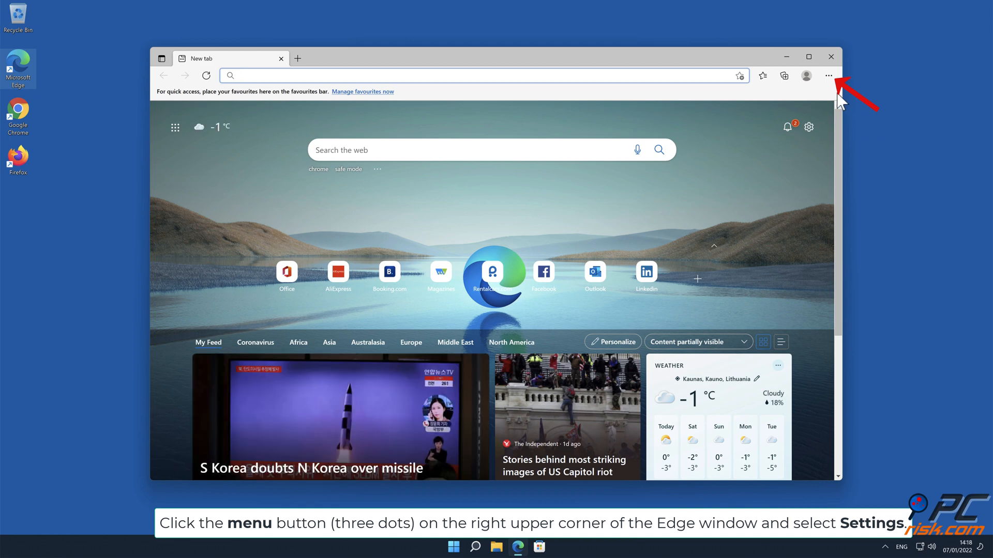
{"action": "left_click", "coordinate": [827, 76]}
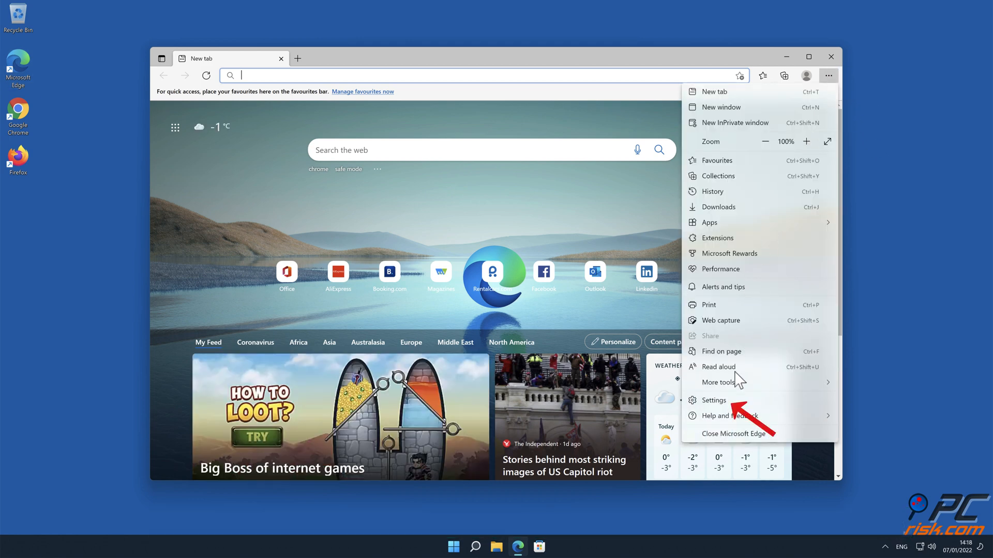
{"action": "left_click", "coordinate": [714, 399]}
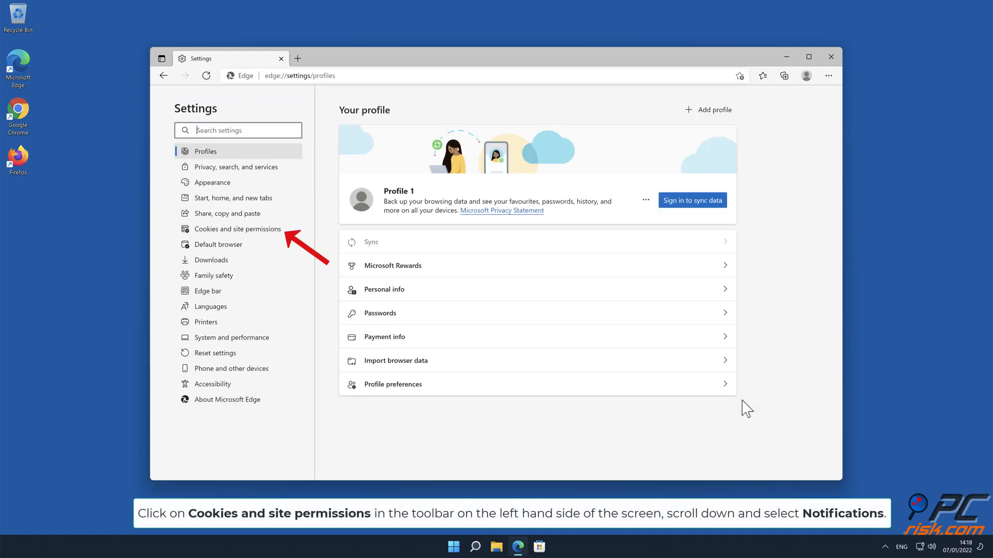
{"action": "mouse_move", "coordinate": [341, 267]}
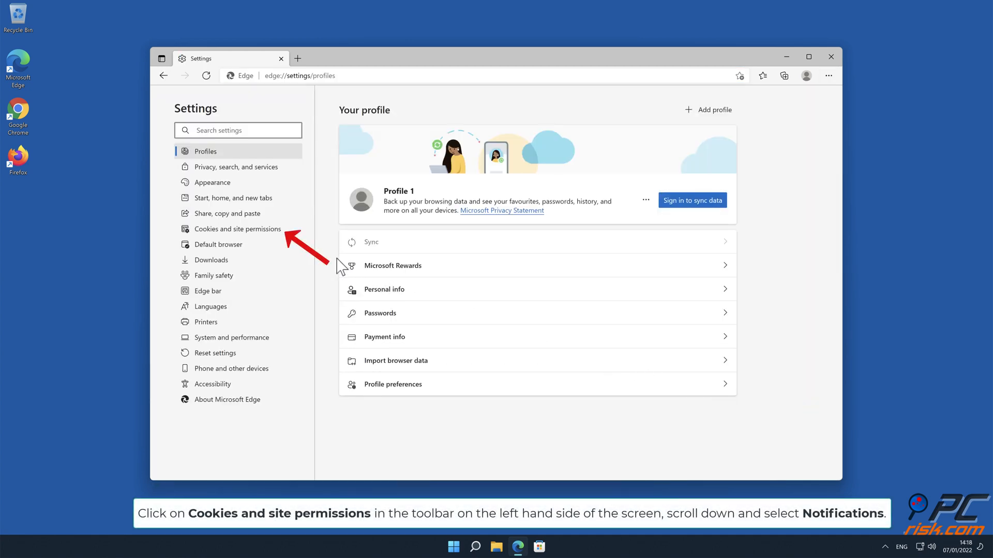
Open Cookies and site permissions and scroll down to the Notifications allowed-sites list.
{"action": "left_click", "coordinate": [237, 229]}
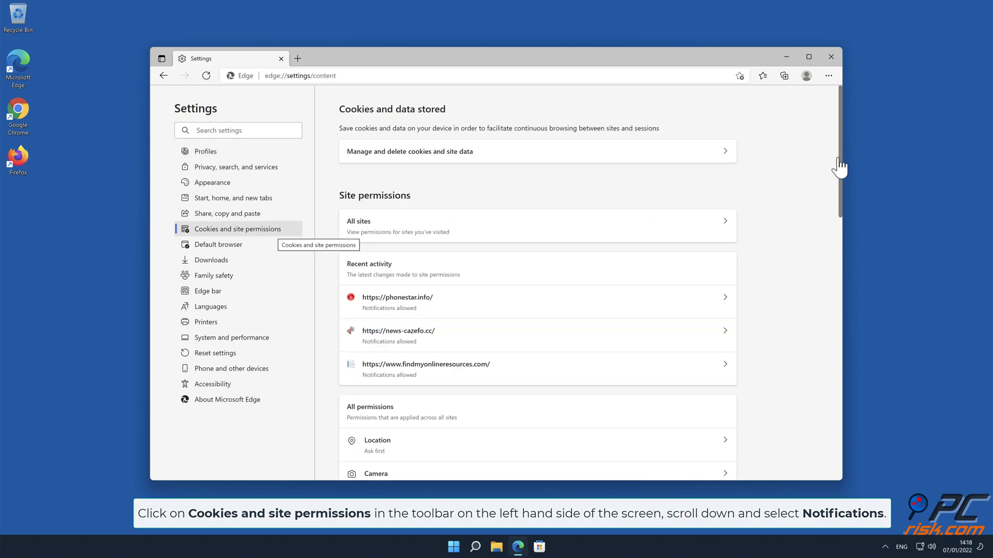
{"action": "scroll", "scroll_direction": "down", "scroll_amount": 3}
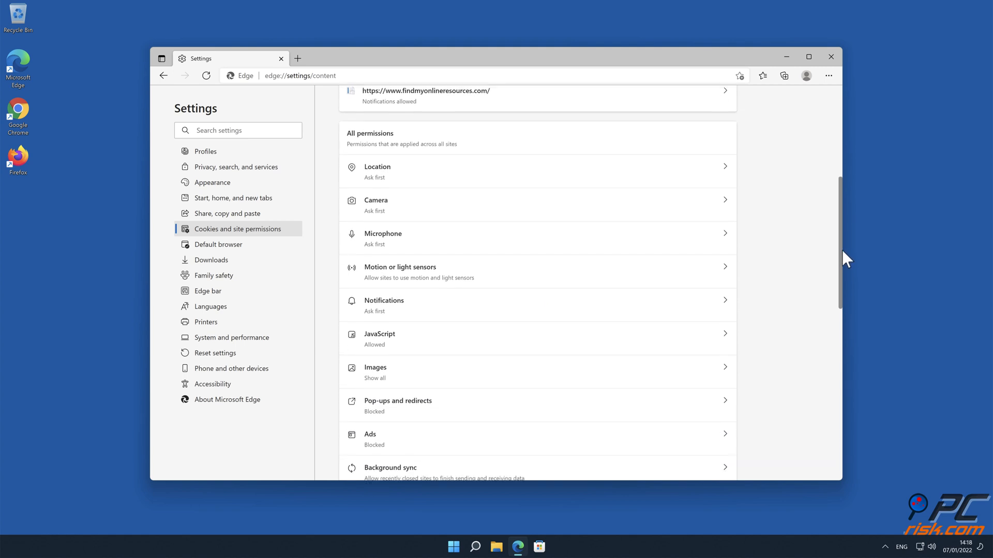
{"action": "scroll", "scroll_direction": "down", "scroll_amount": 3}
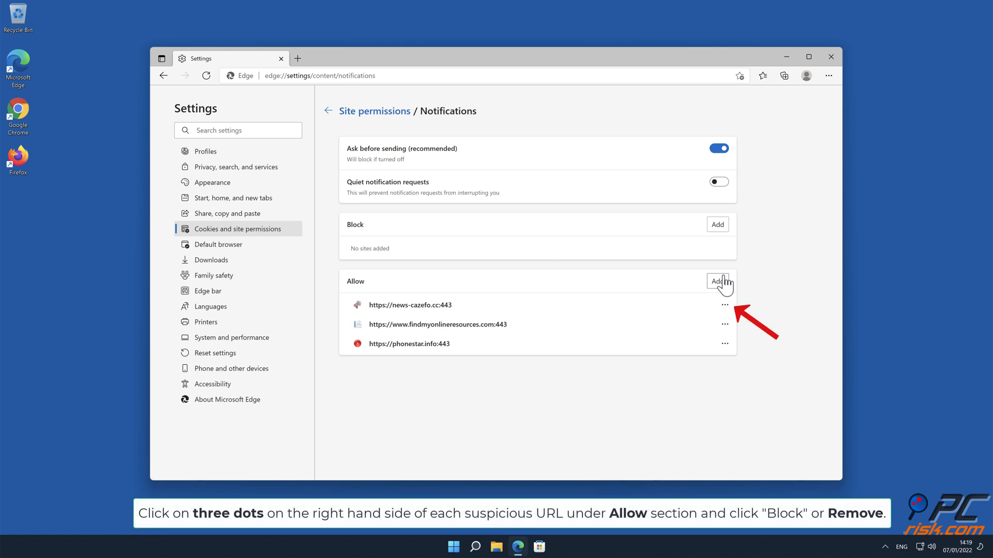
{"action": "left_click", "coordinate": [725, 305]}
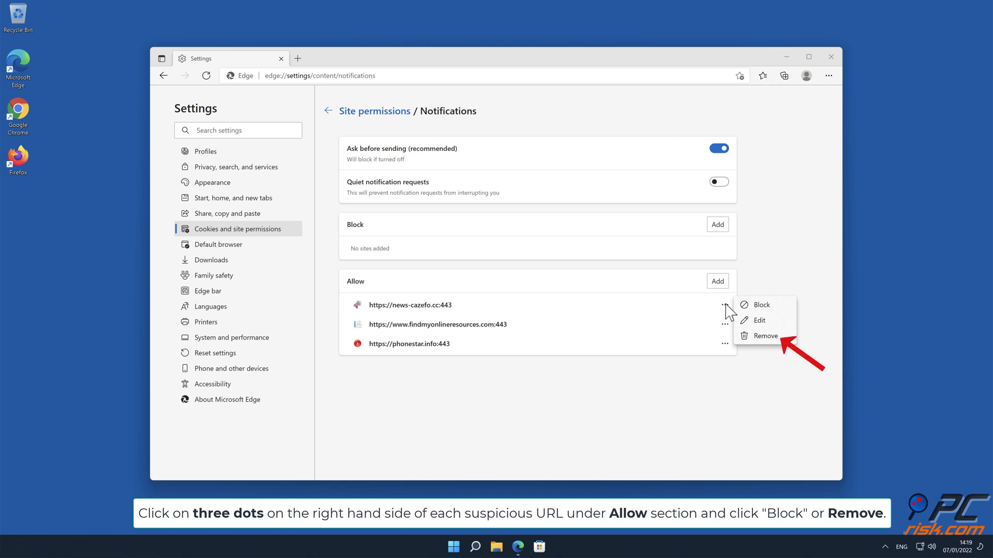
{"action": "left_click", "coordinate": [765, 336]}
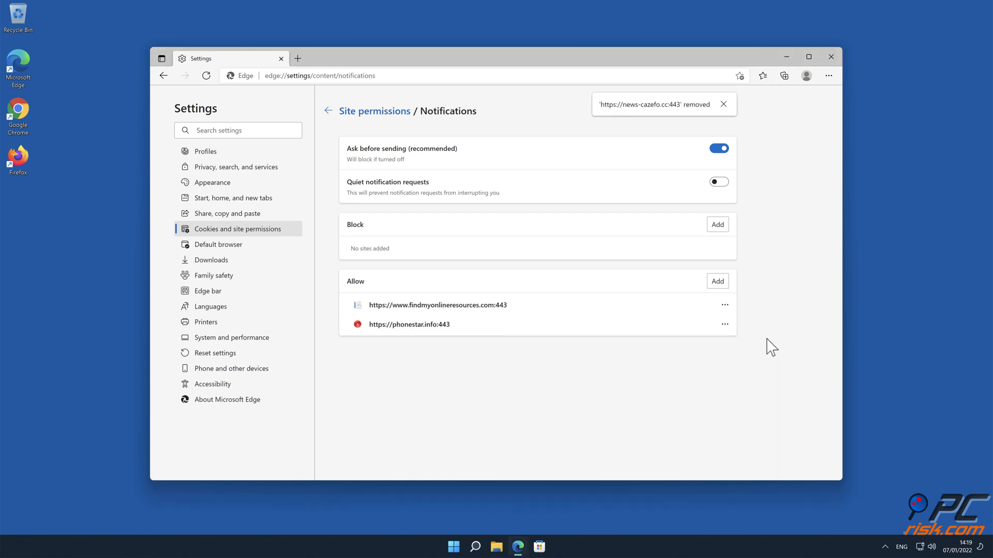
{"action": "left_click", "coordinate": [725, 305]}
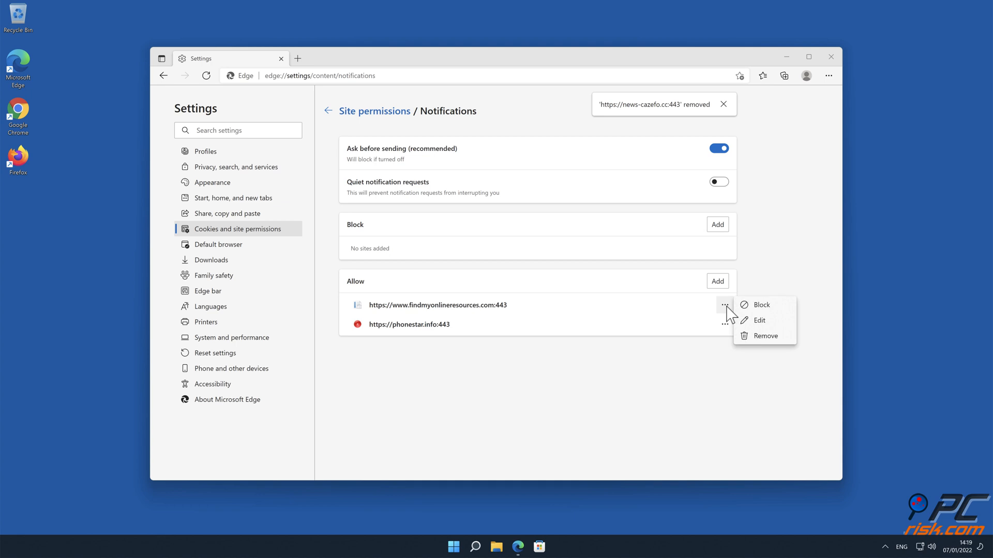
{"action": "left_click", "coordinate": [765, 336]}
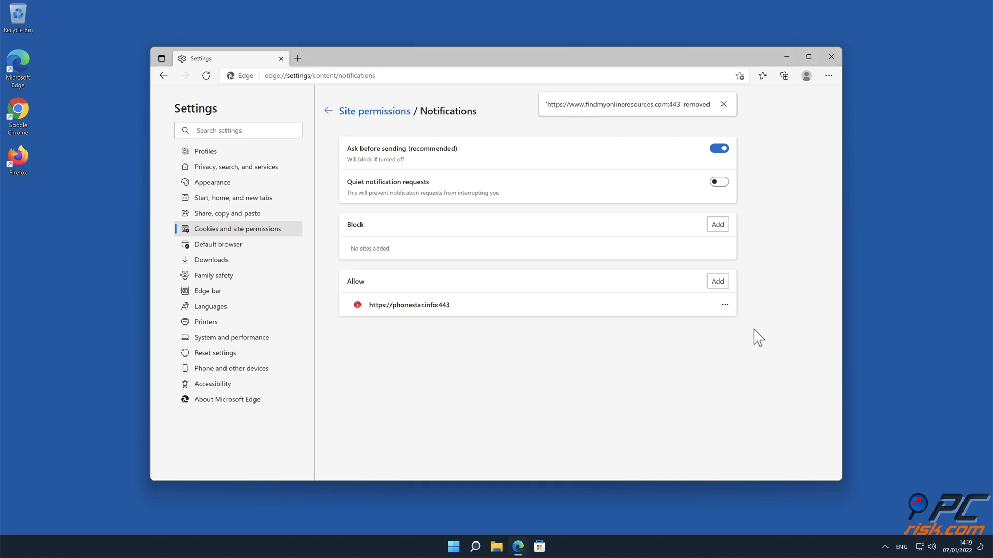
{"action": "left_click", "coordinate": [724, 304]}
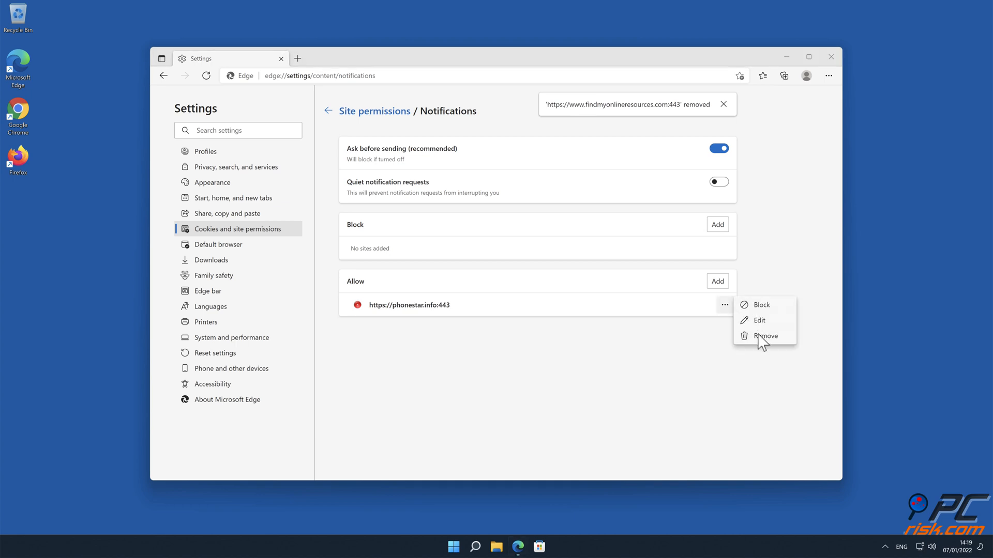
{"action": "left_click", "coordinate": [764, 336]}
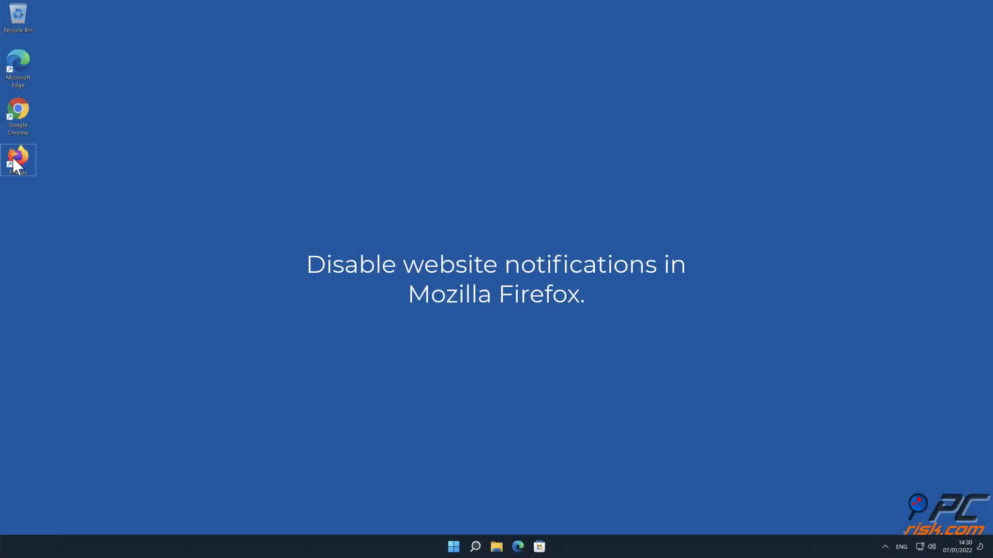
Launch Firefox and go to Settings > Privacy & Security.
{"action": "double_click", "coordinate": [17, 160]}
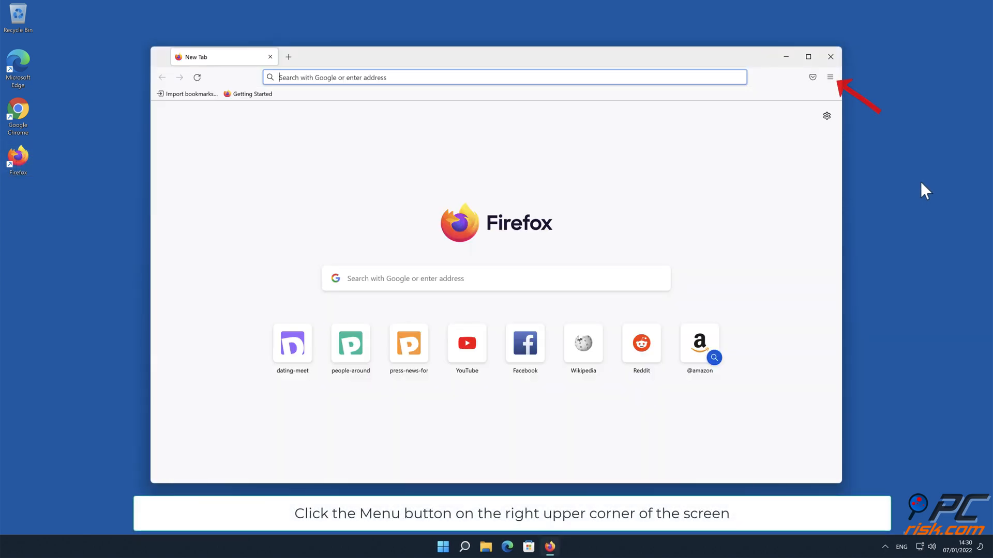
{"action": "left_click", "coordinate": [830, 76]}
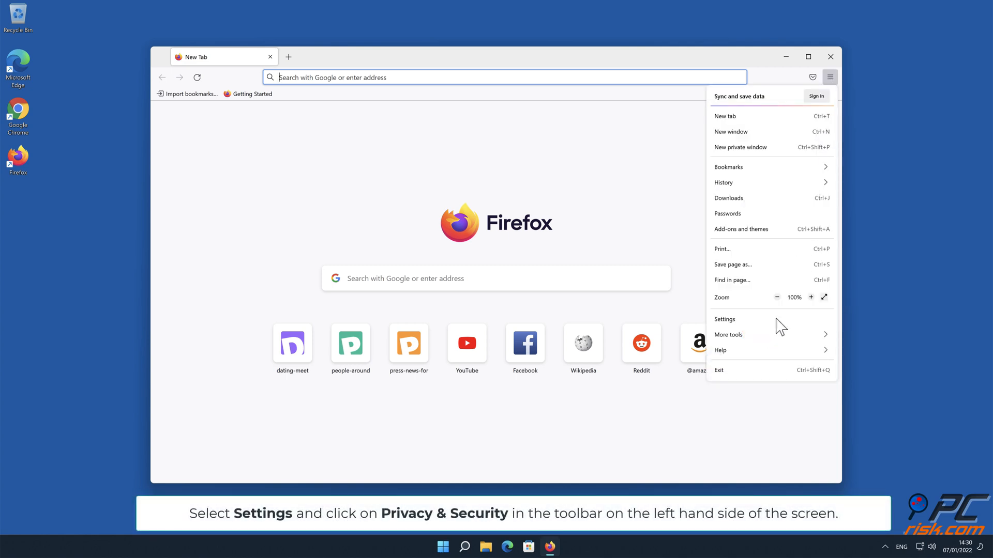
{"action": "left_click", "coordinate": [725, 319]}
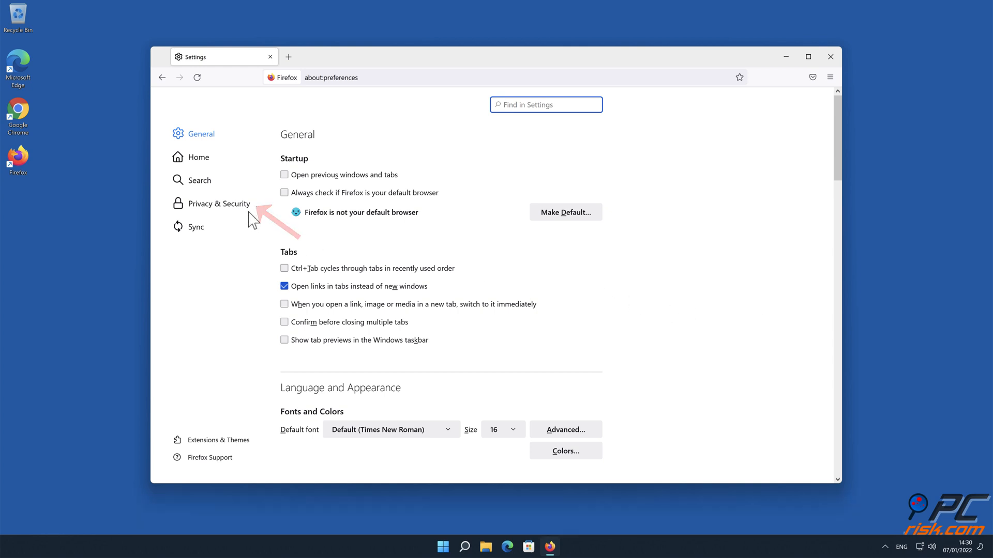
{"action": "left_click", "coordinate": [218, 203]}
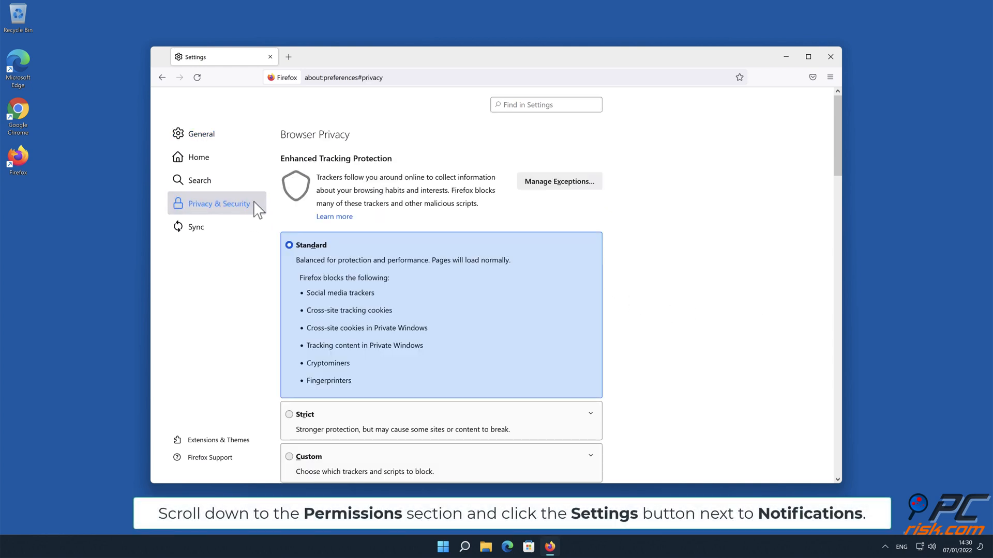
Open Notifications permission settings and the status dropdown for eclto.people-around.me.
{"action": "scroll", "scroll_direction": "down", "scroll_amount": 3}
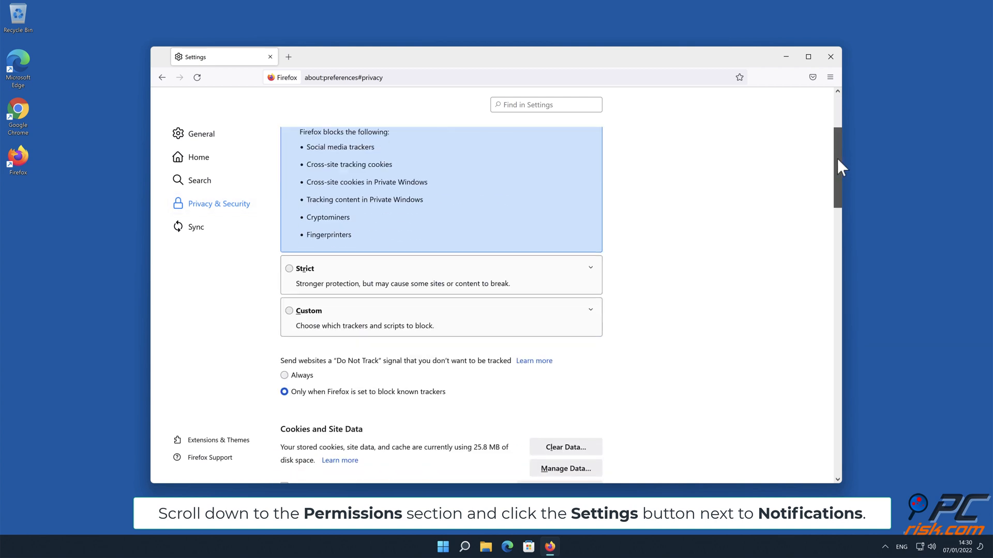
{"action": "scroll", "scroll_direction": "down", "scroll_amount": 3}
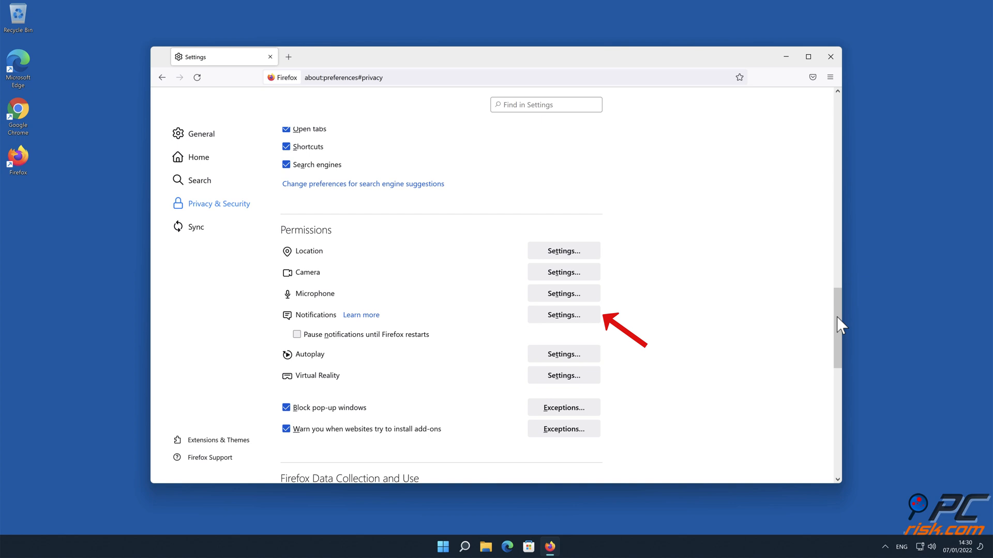
{"action": "left_click", "coordinate": [562, 315]}
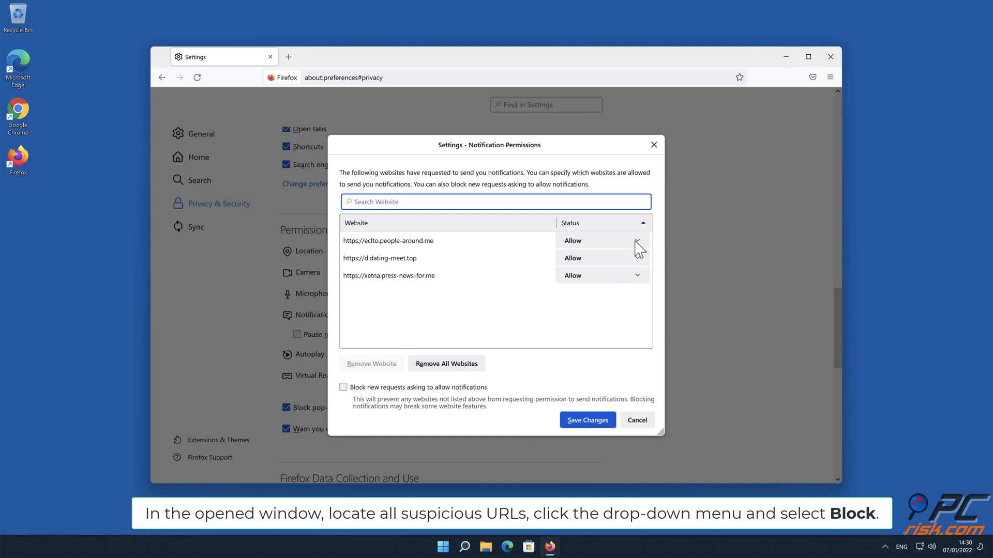
{"action": "left_click", "coordinate": [637, 241]}
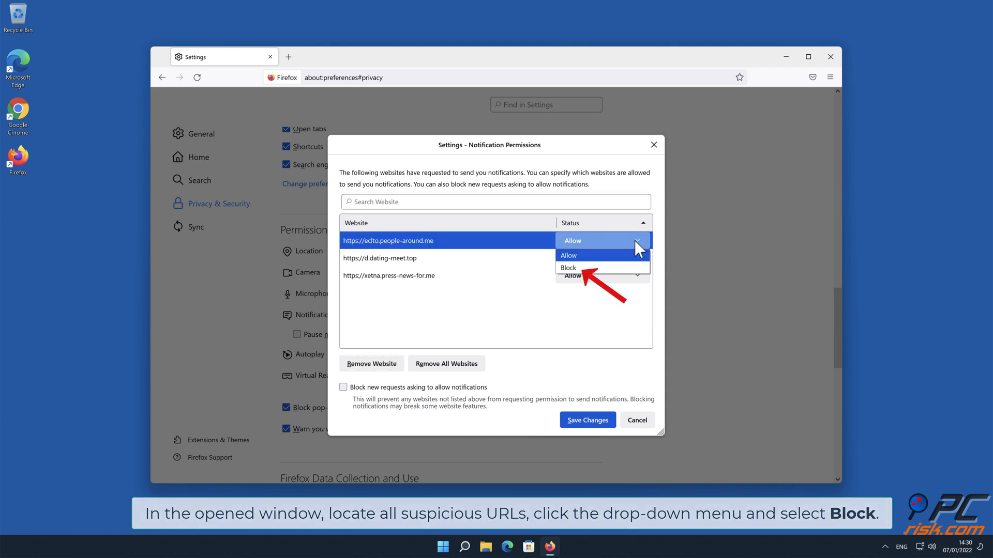